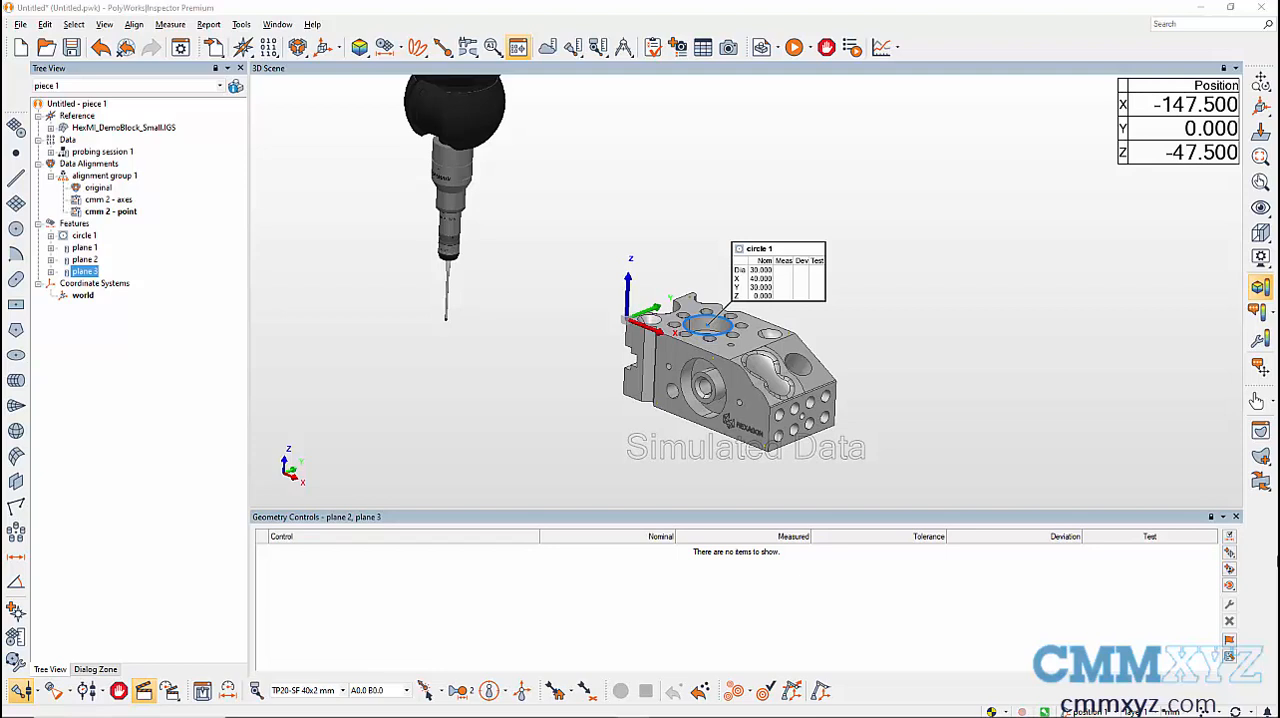
mouse_move(464, 26)
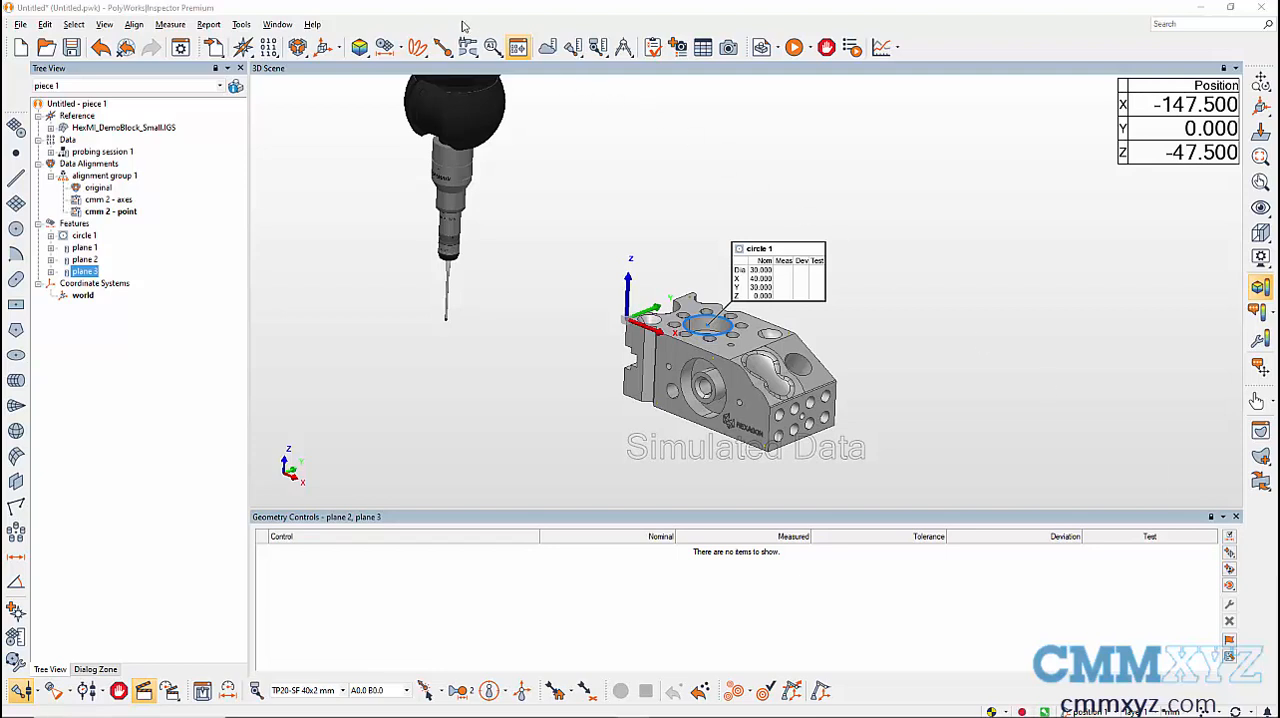
Start surface comparison point creation and choose the placement method for surf pt 1–6.
click(444, 48)
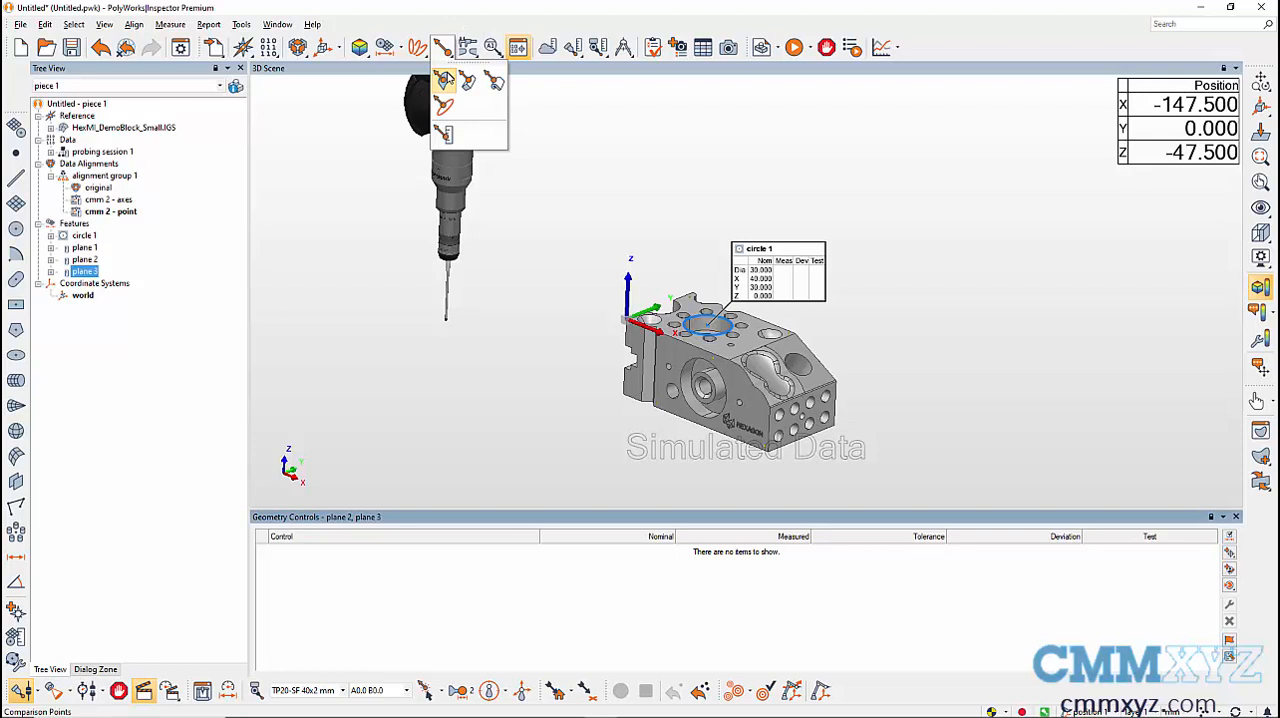
mouse_move(444, 80)
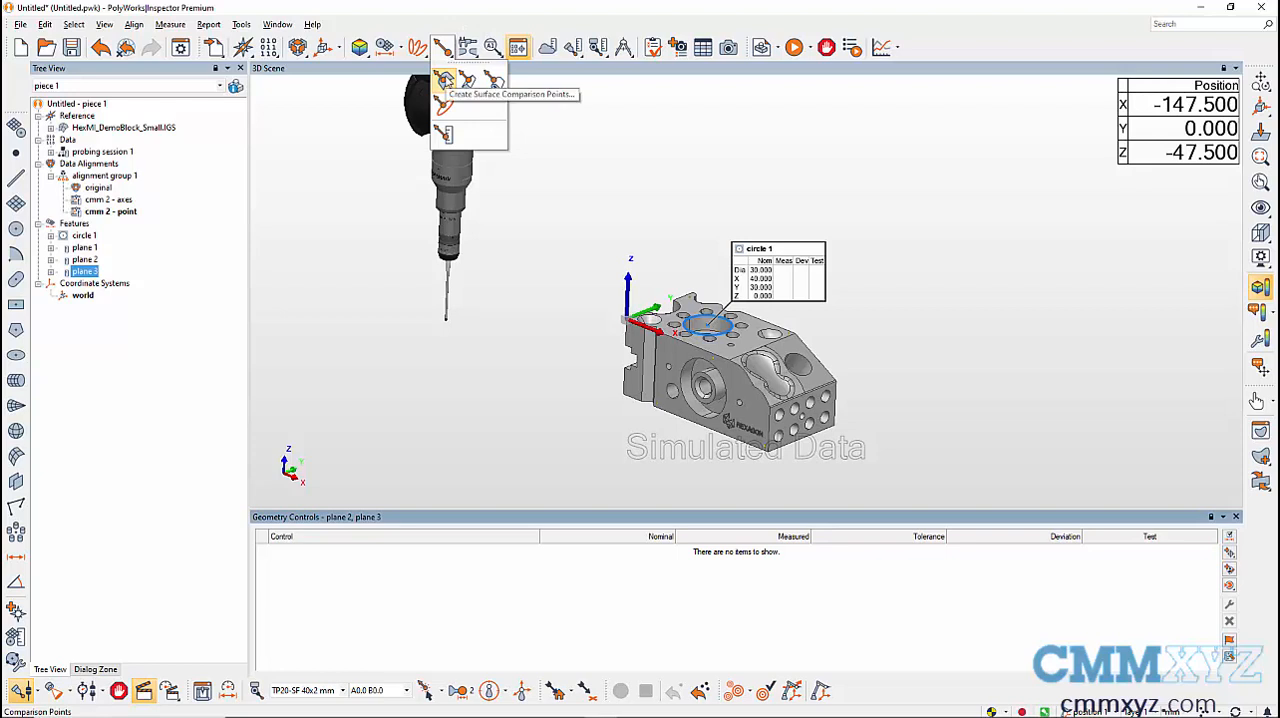
click(510, 92)
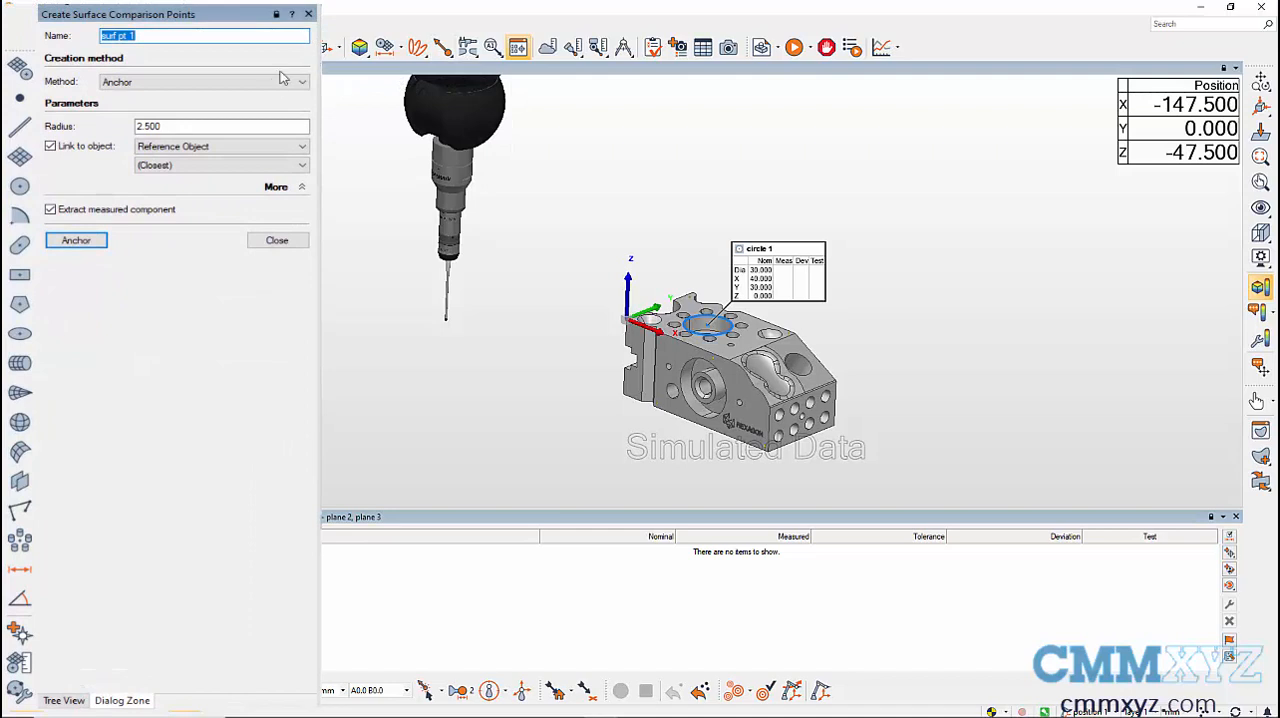
click(300, 80)
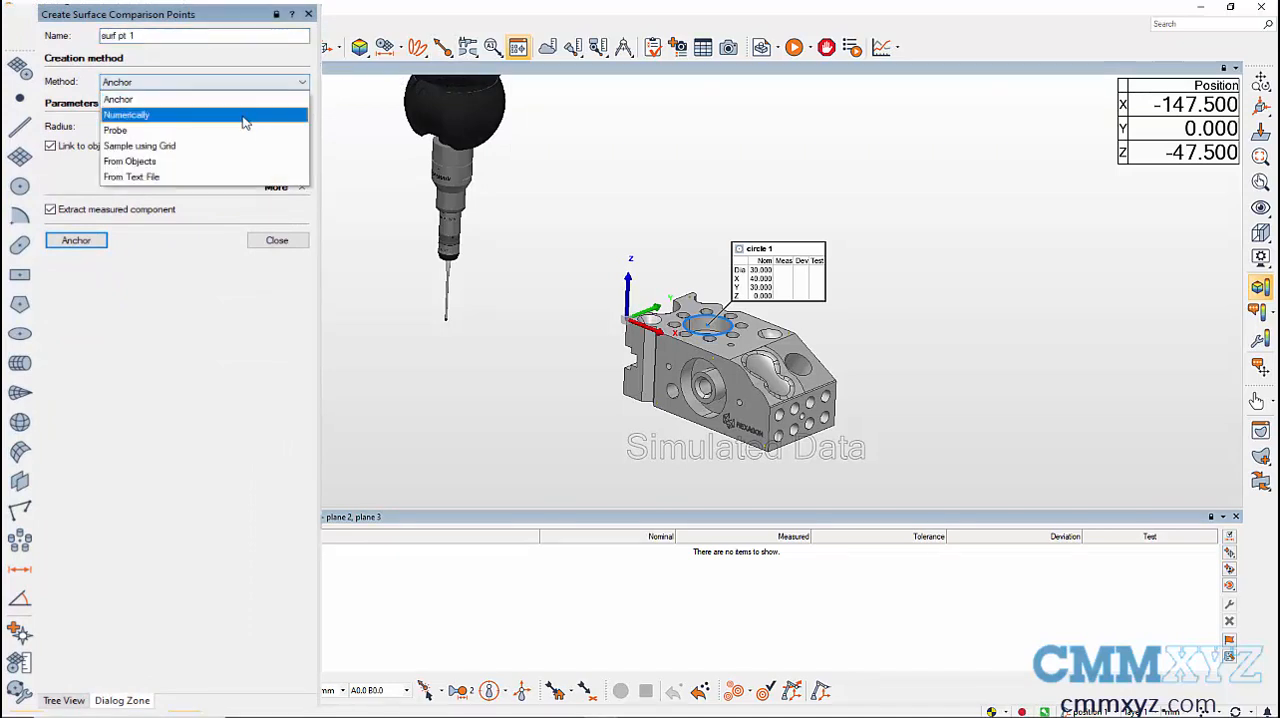
click(126, 114)
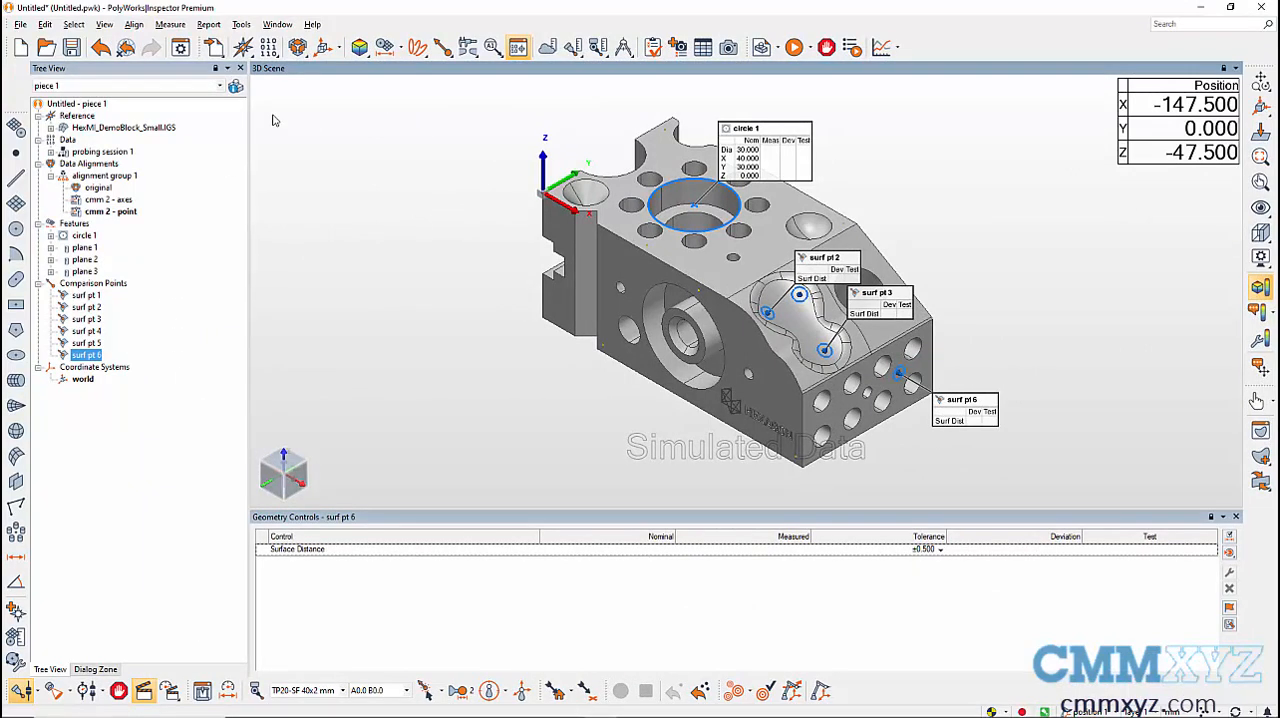
Create surface reference target points from all six comparison points selected in the tree.
click(492, 48)
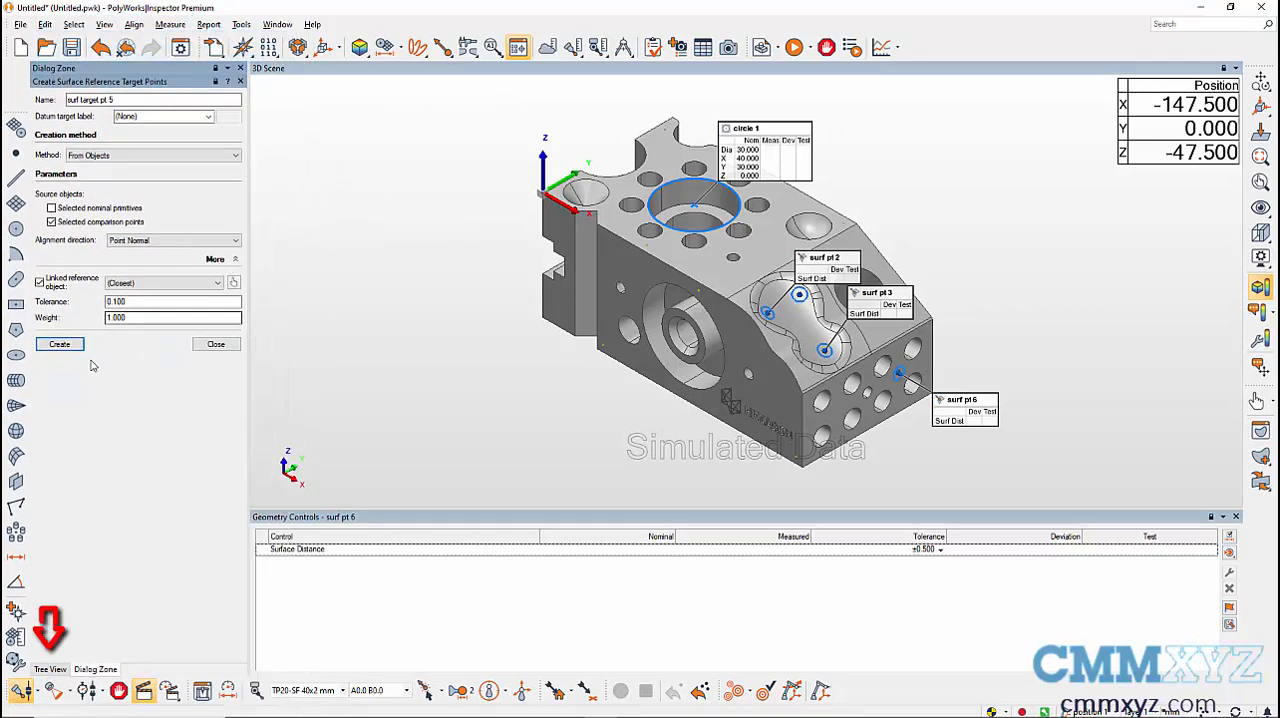
click(50, 668)
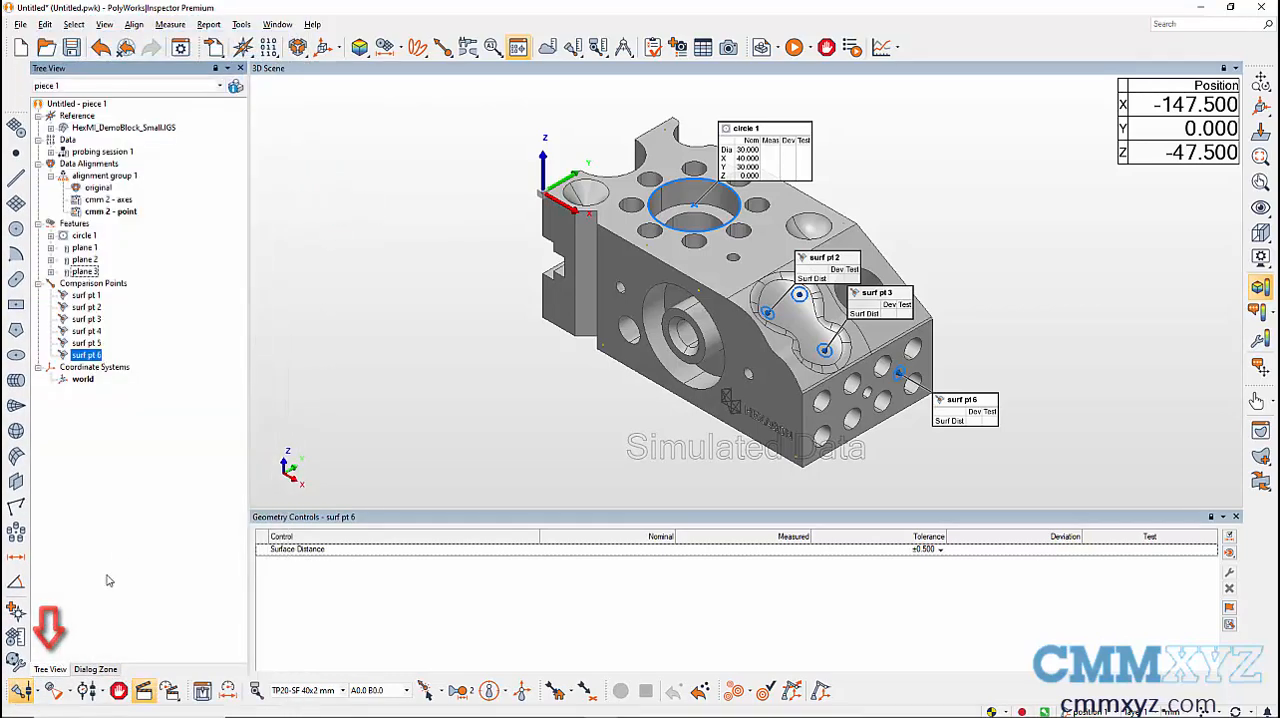
click(86, 296)
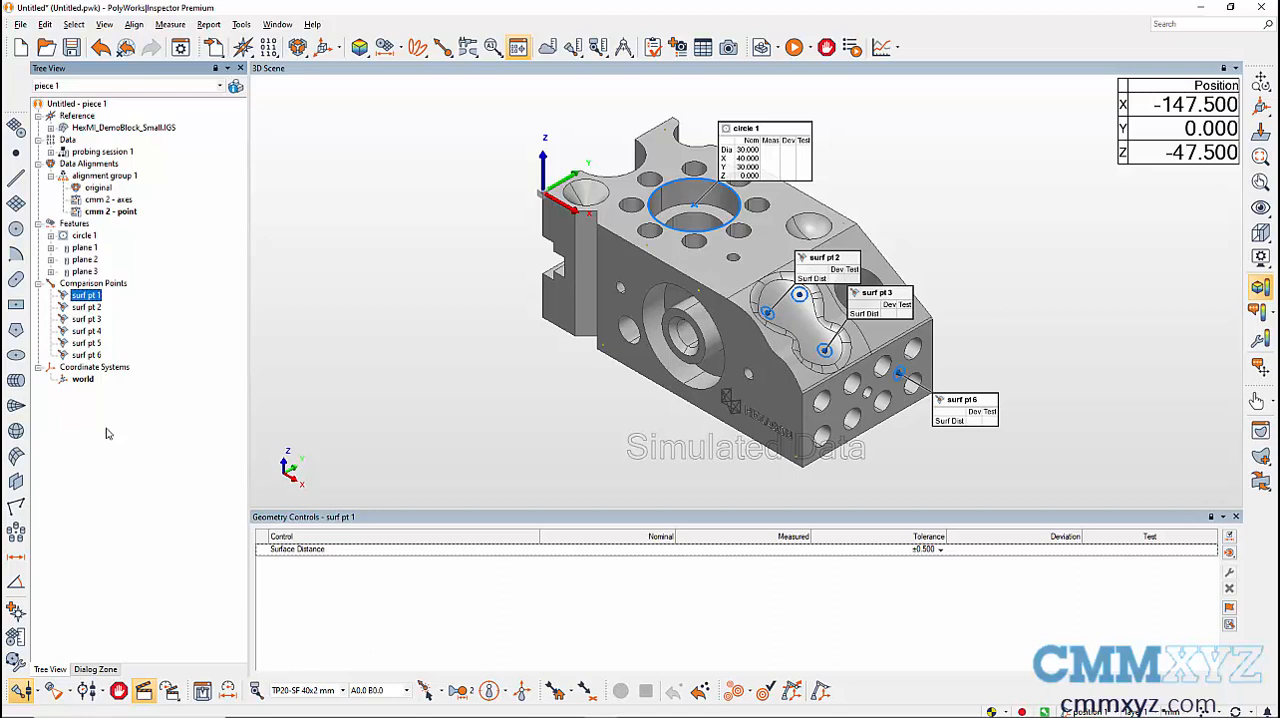
click(86, 354)
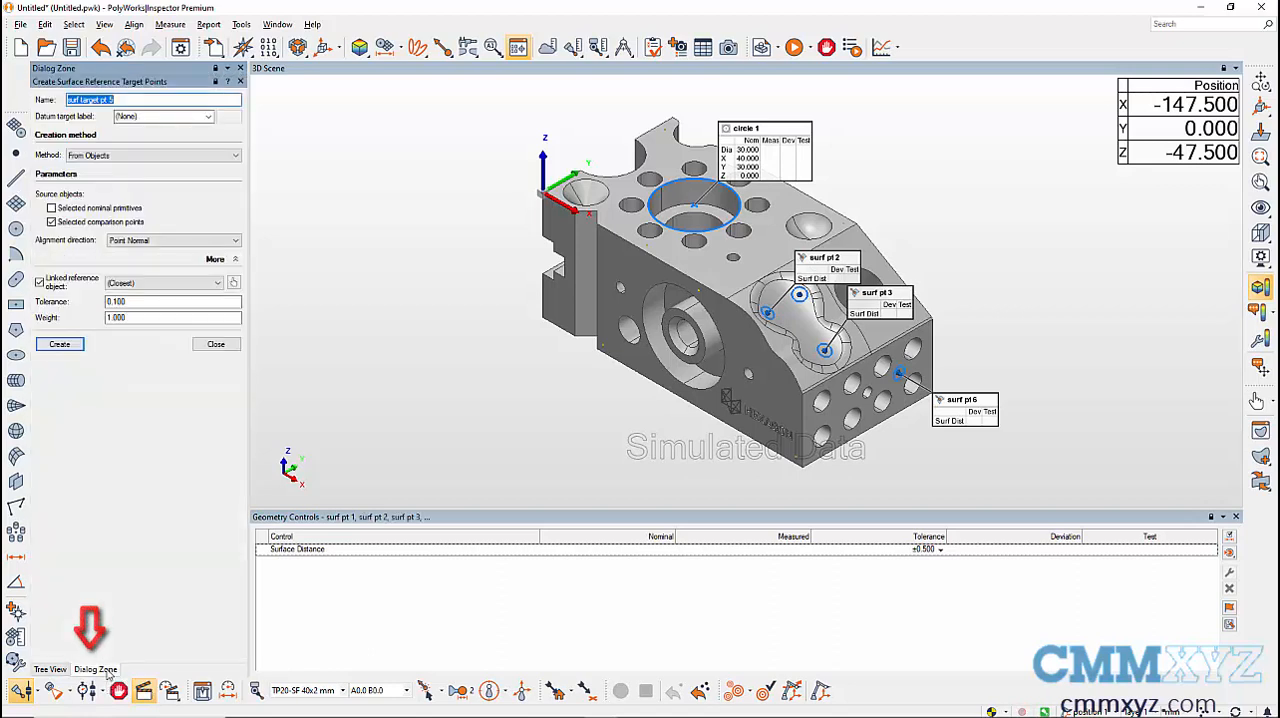
click(60, 344)
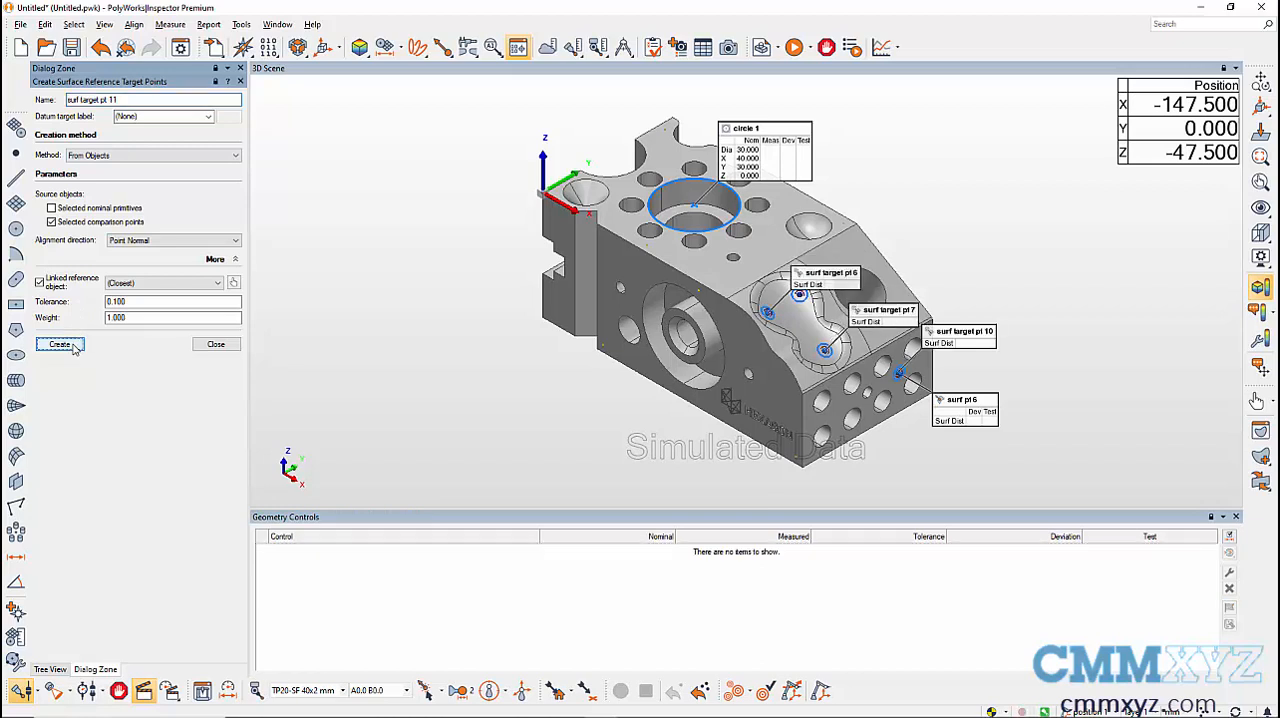
mouse_move(92, 350)
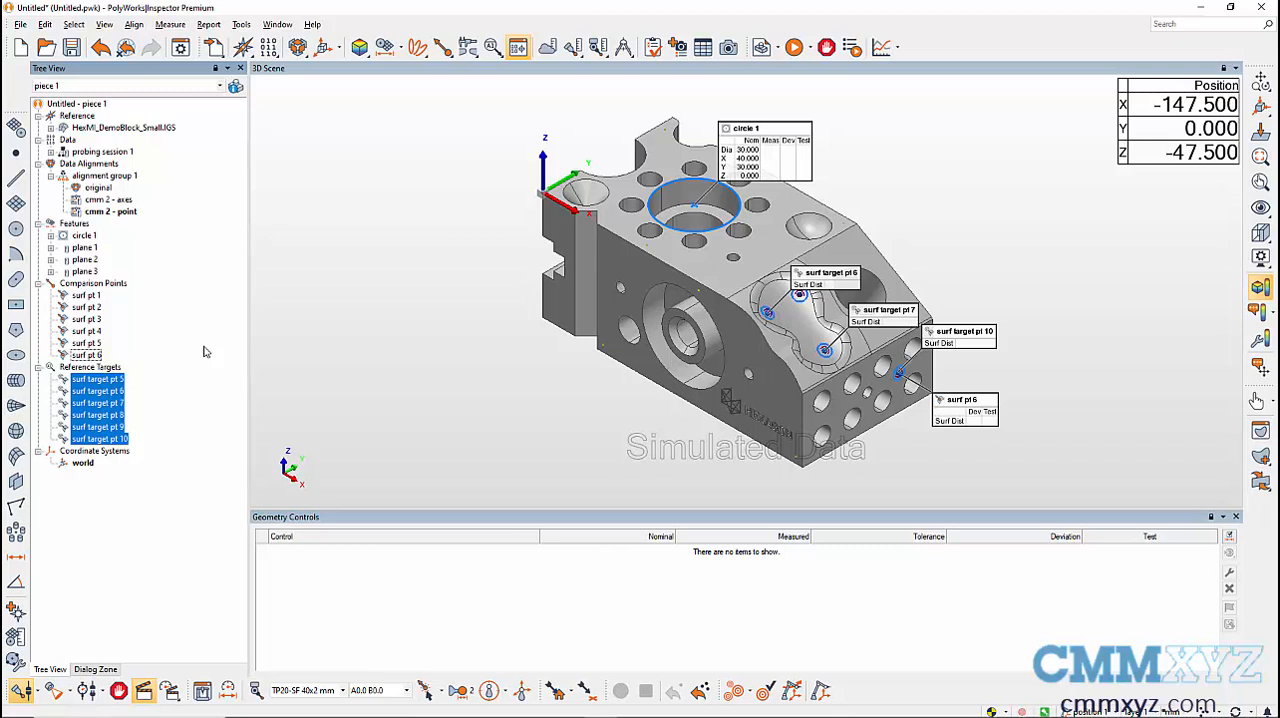
mouse_move(164, 362)
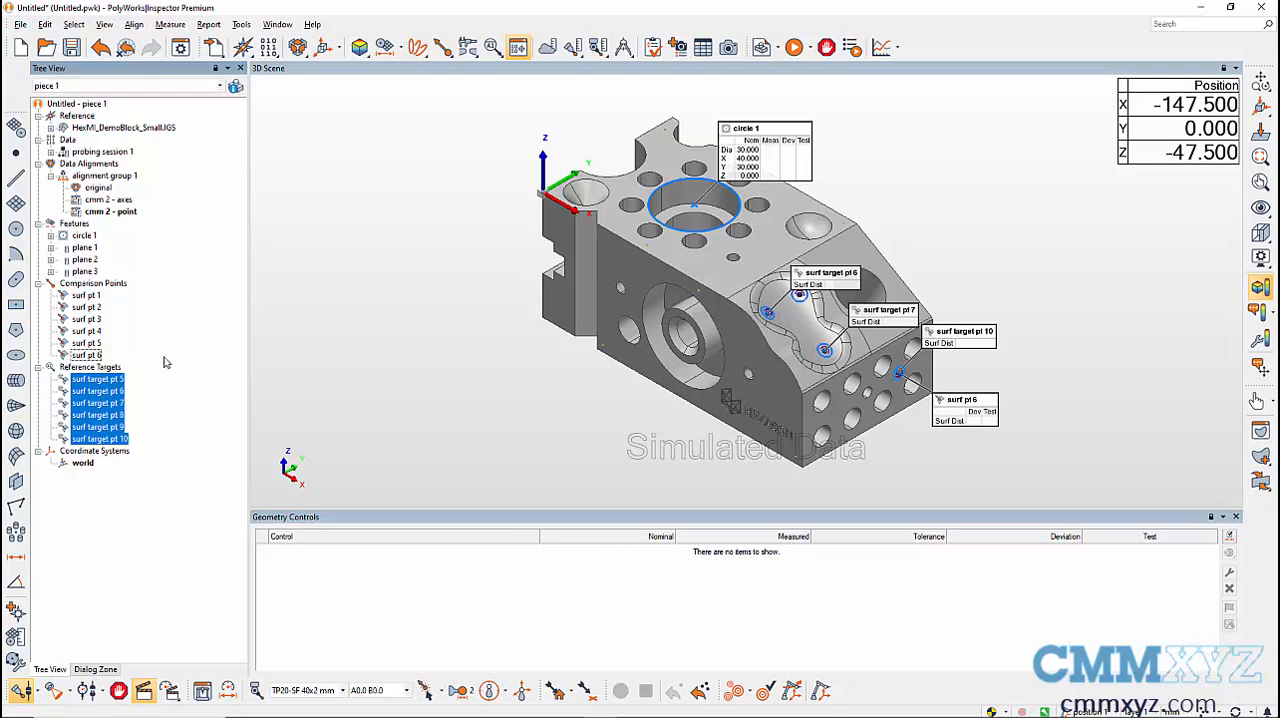
Set the Reference Targets measurement method to Extract from Surface data objects in Properties.
right_click(98, 390)
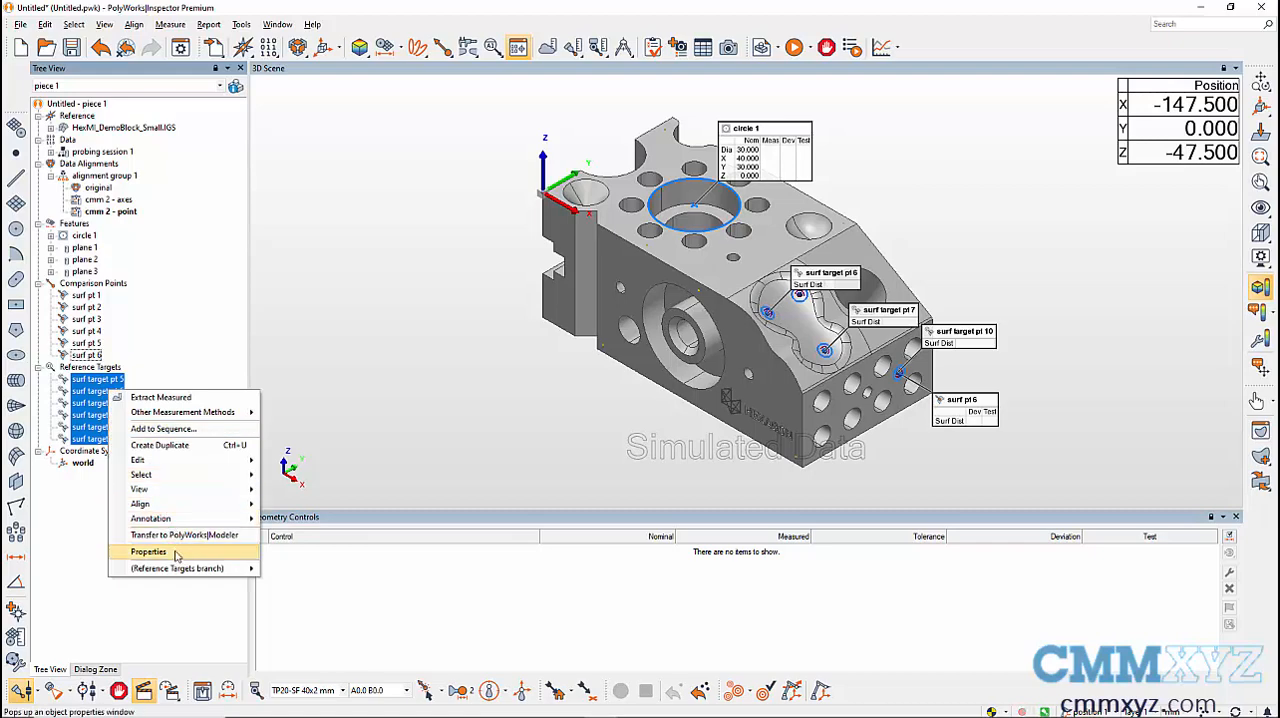
click(148, 552)
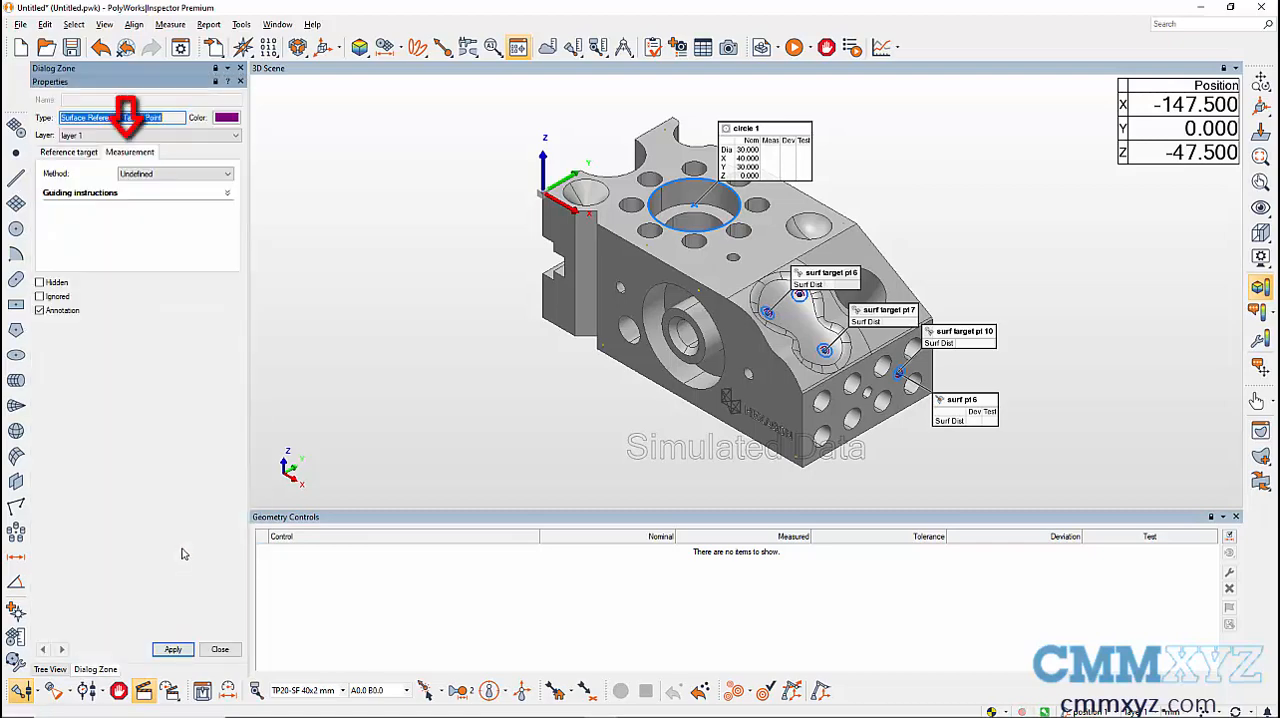
click(224, 116)
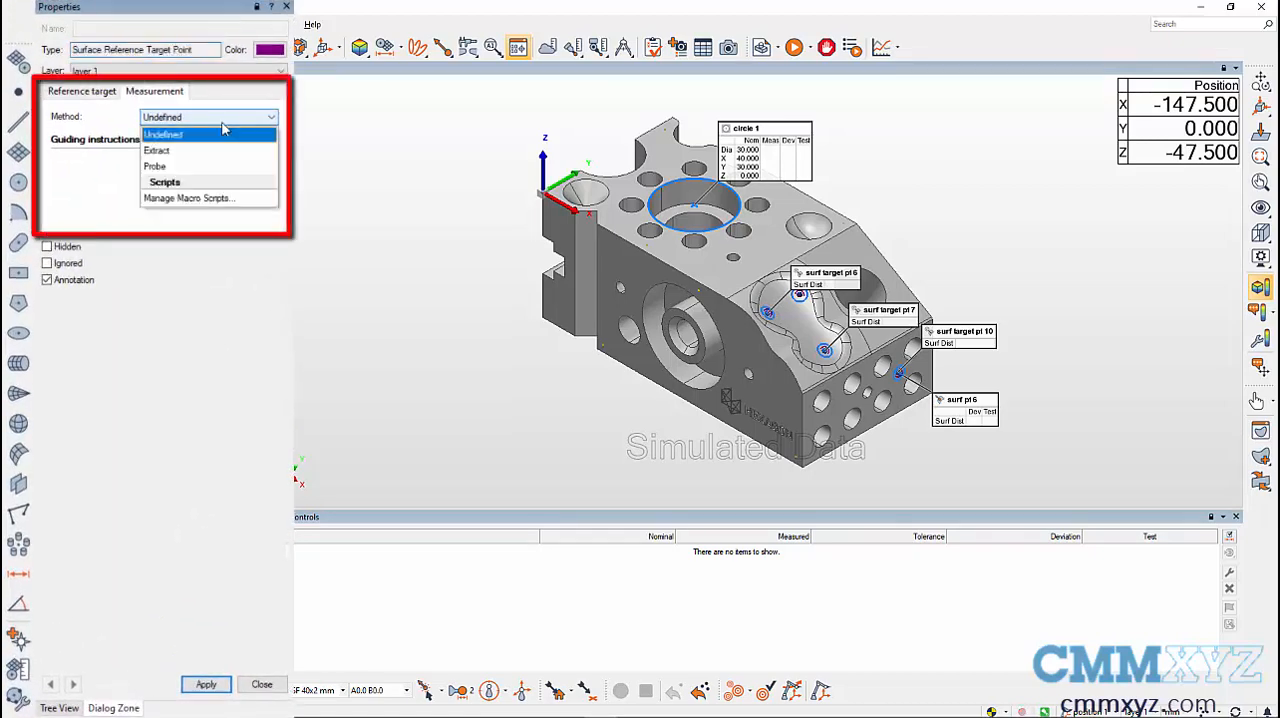
click(156, 150)
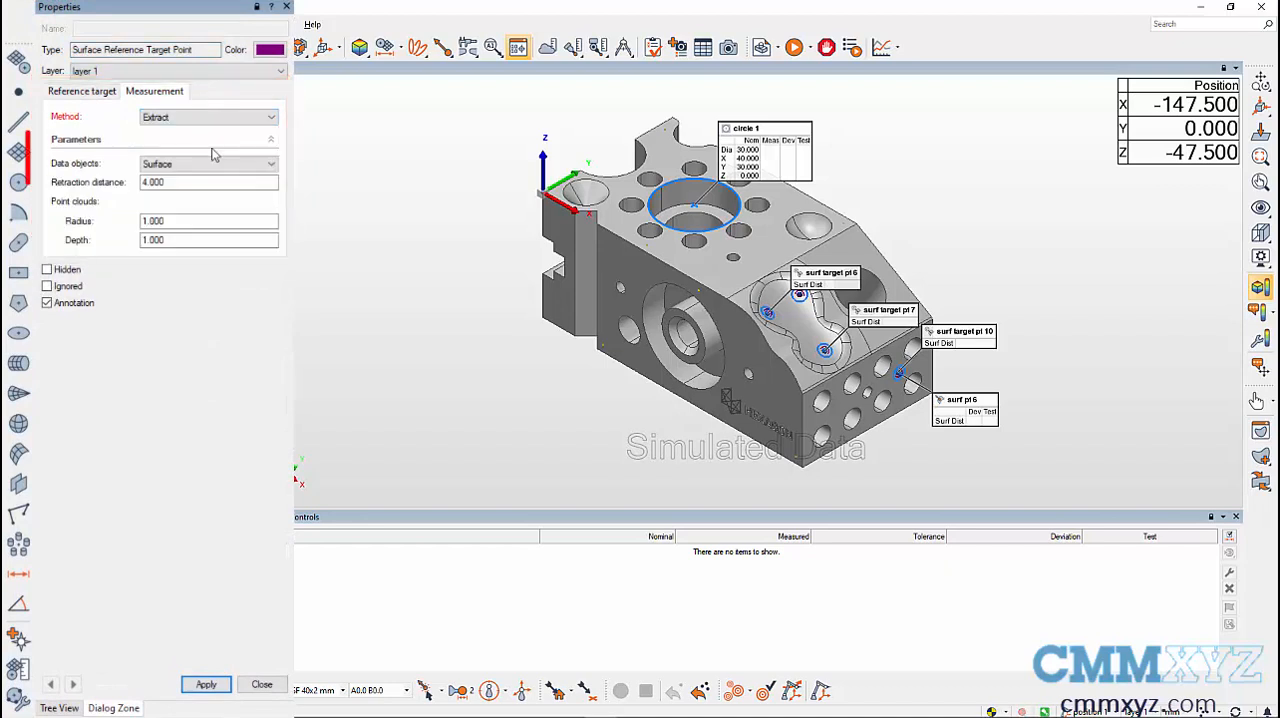
click(270, 164)
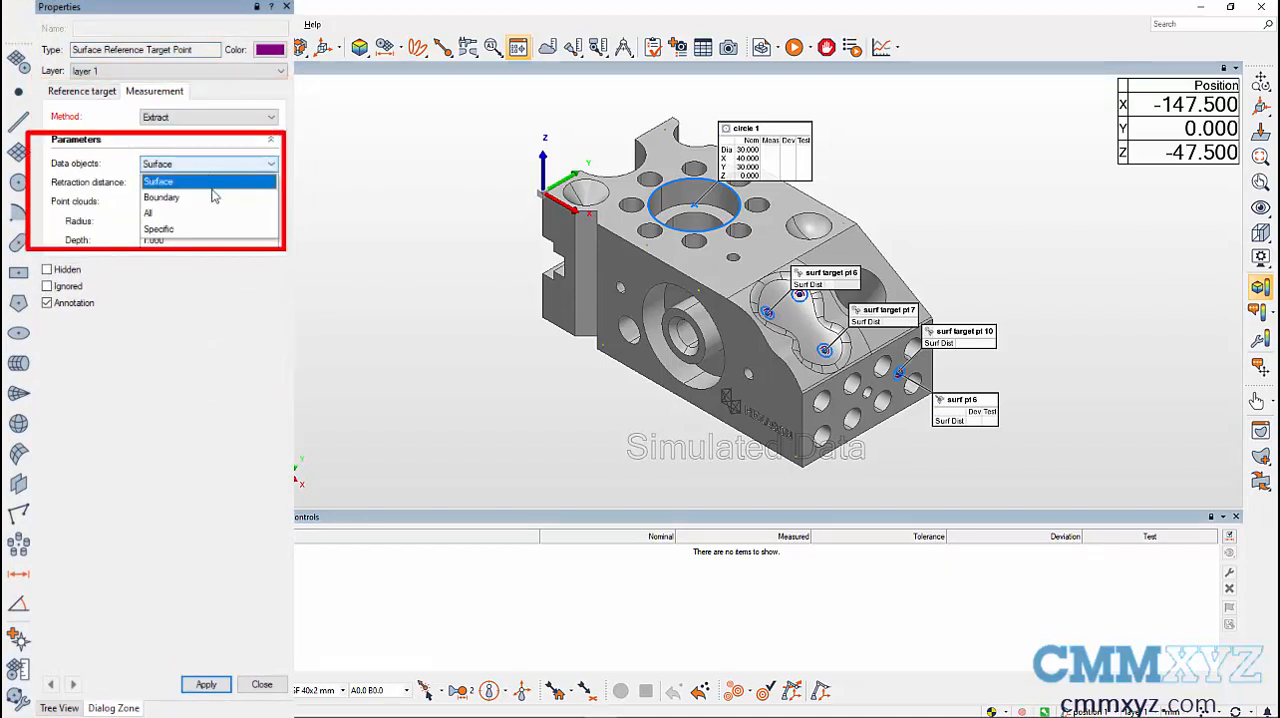
click(148, 212)
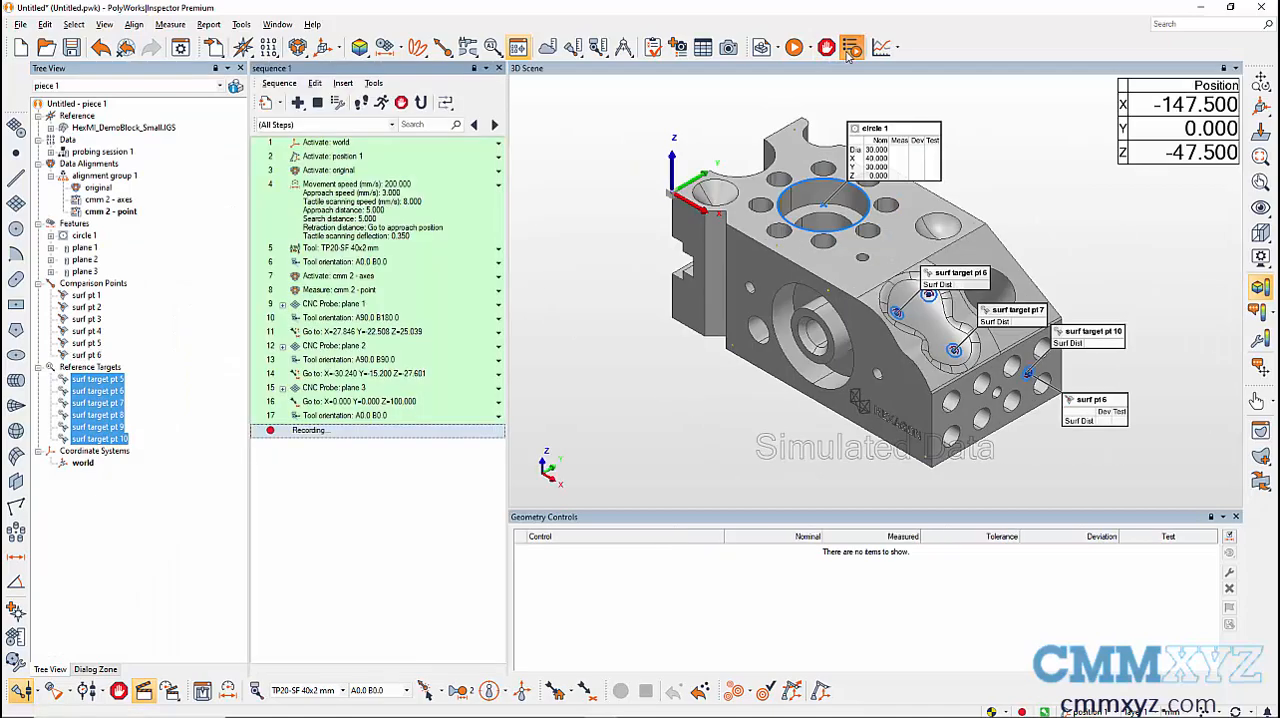
Add surf pt 1–6 as probing steps to the CNC sequence and select the reference targets.
click(84, 296)
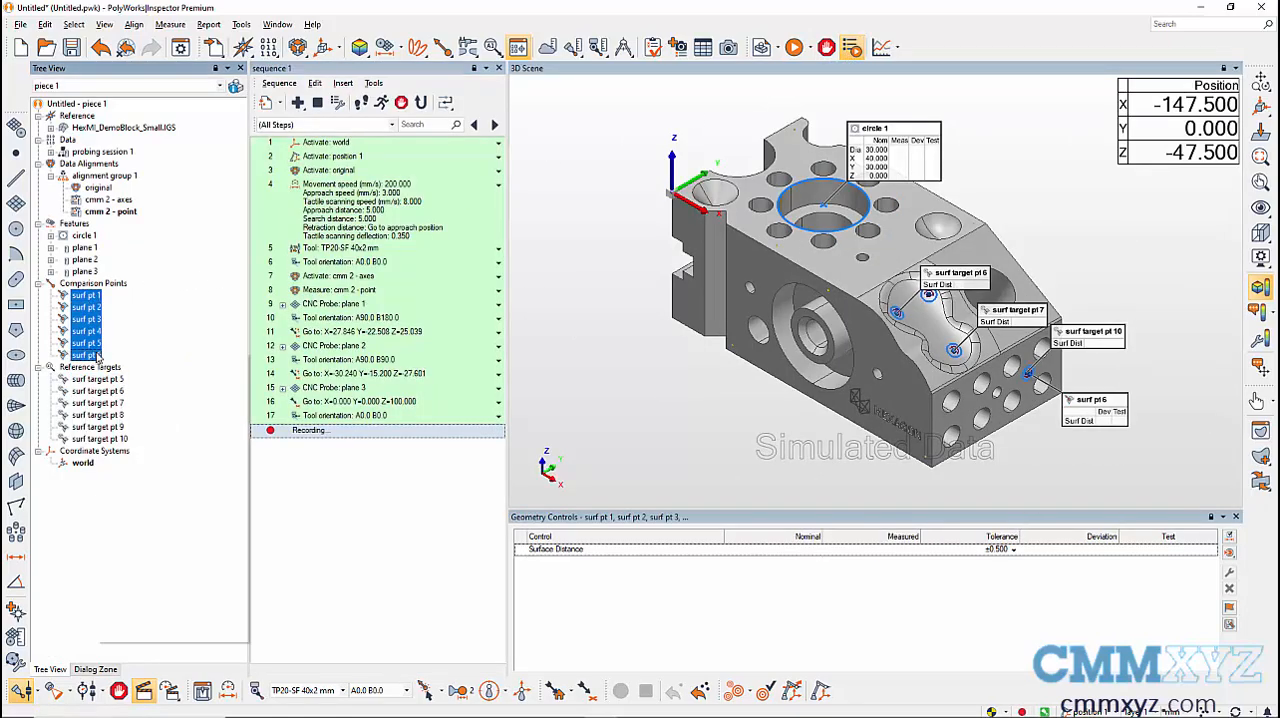
click(72, 292)
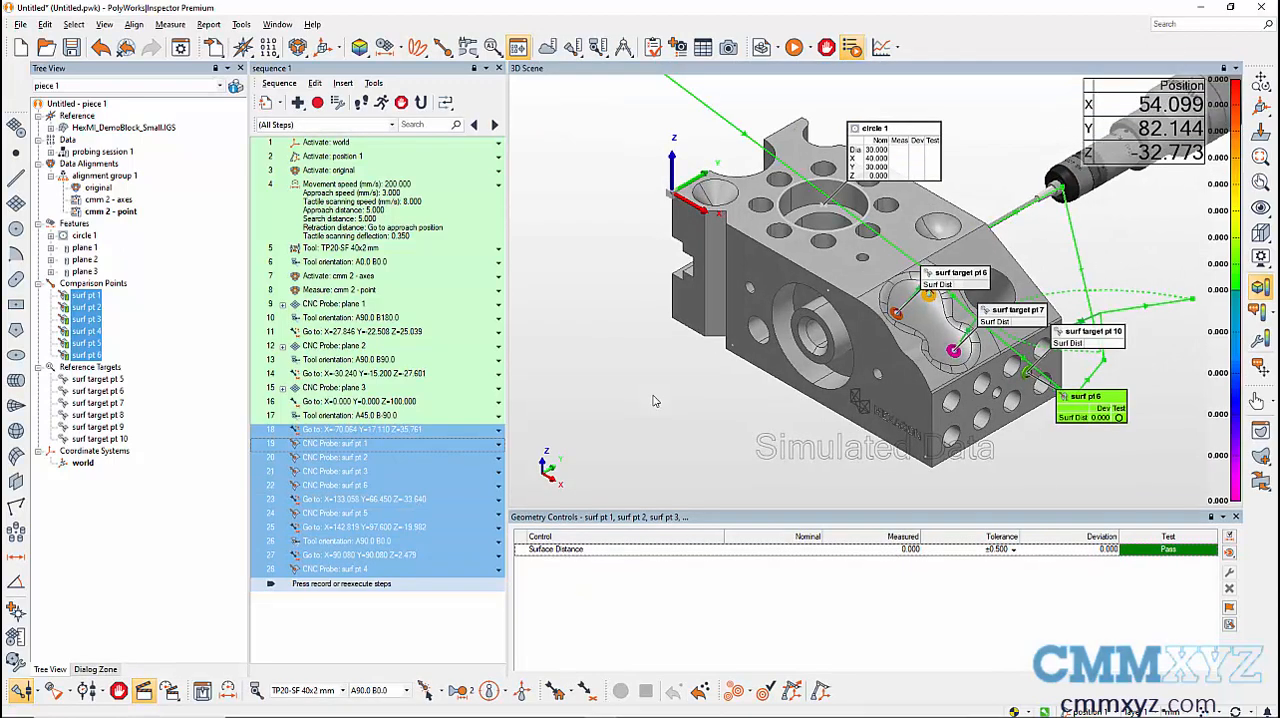
mouse_move(616, 406)
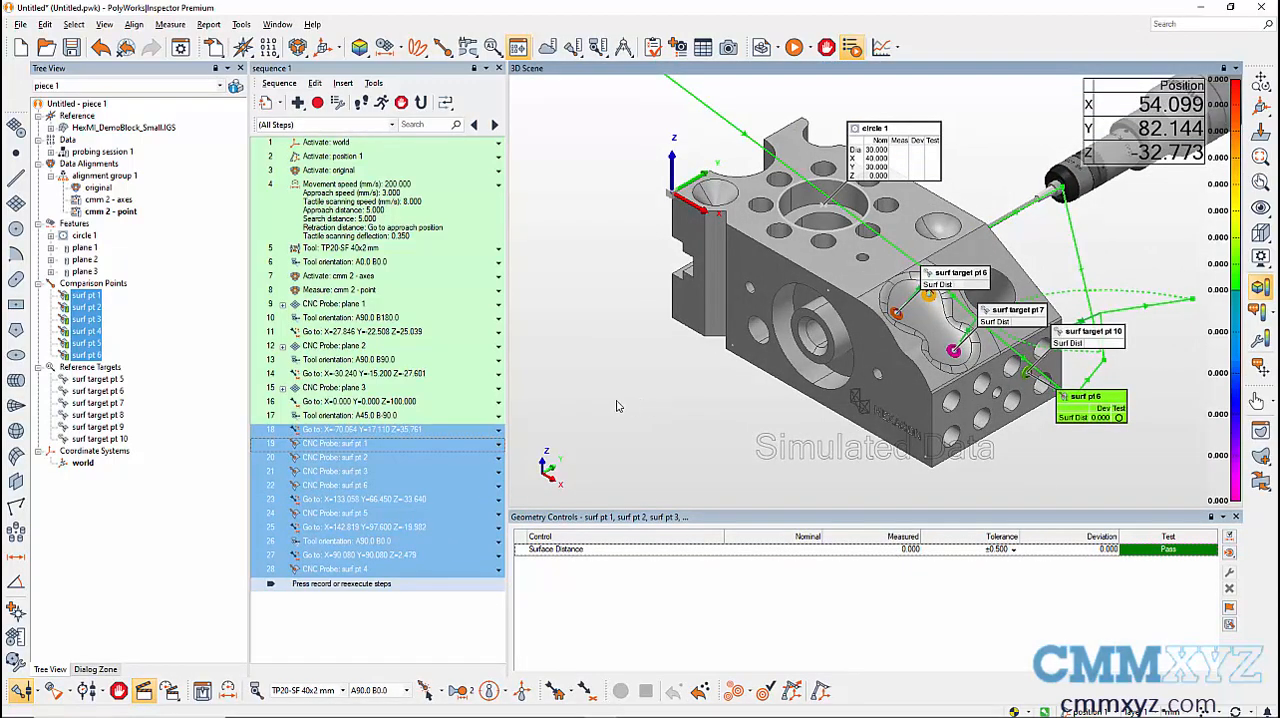
mouse_move(512, 400)
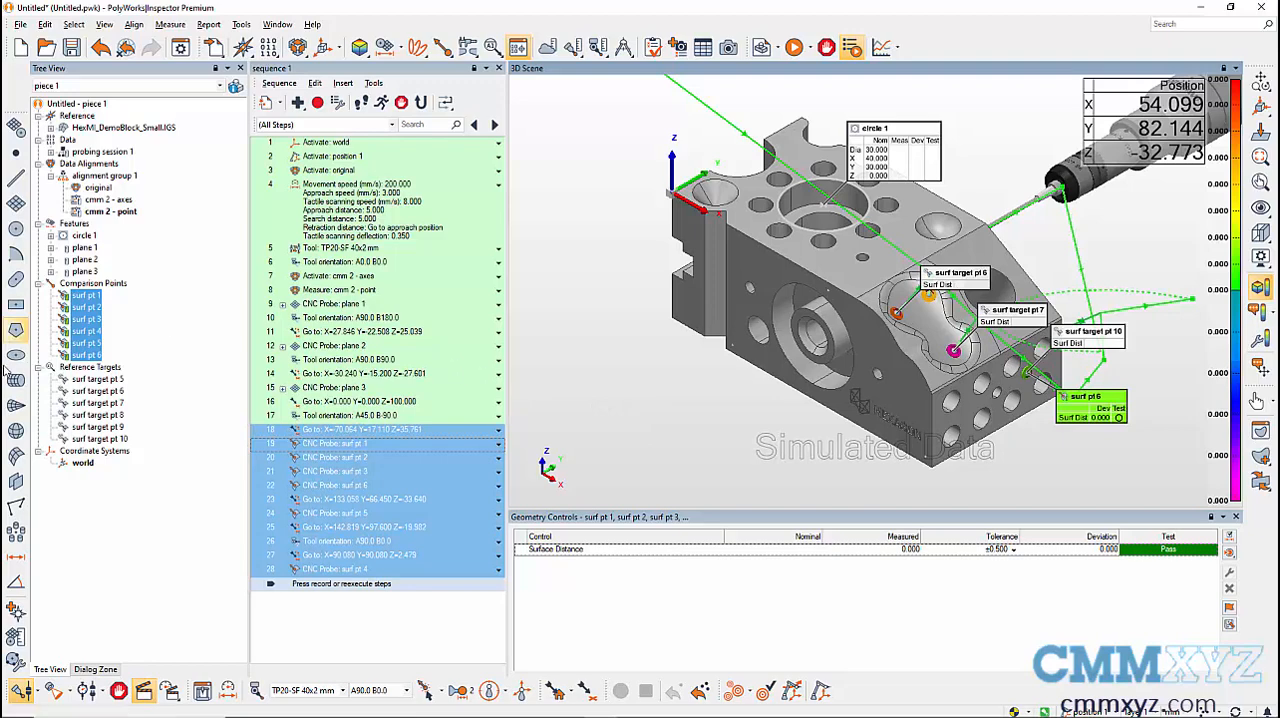
click(98, 378)
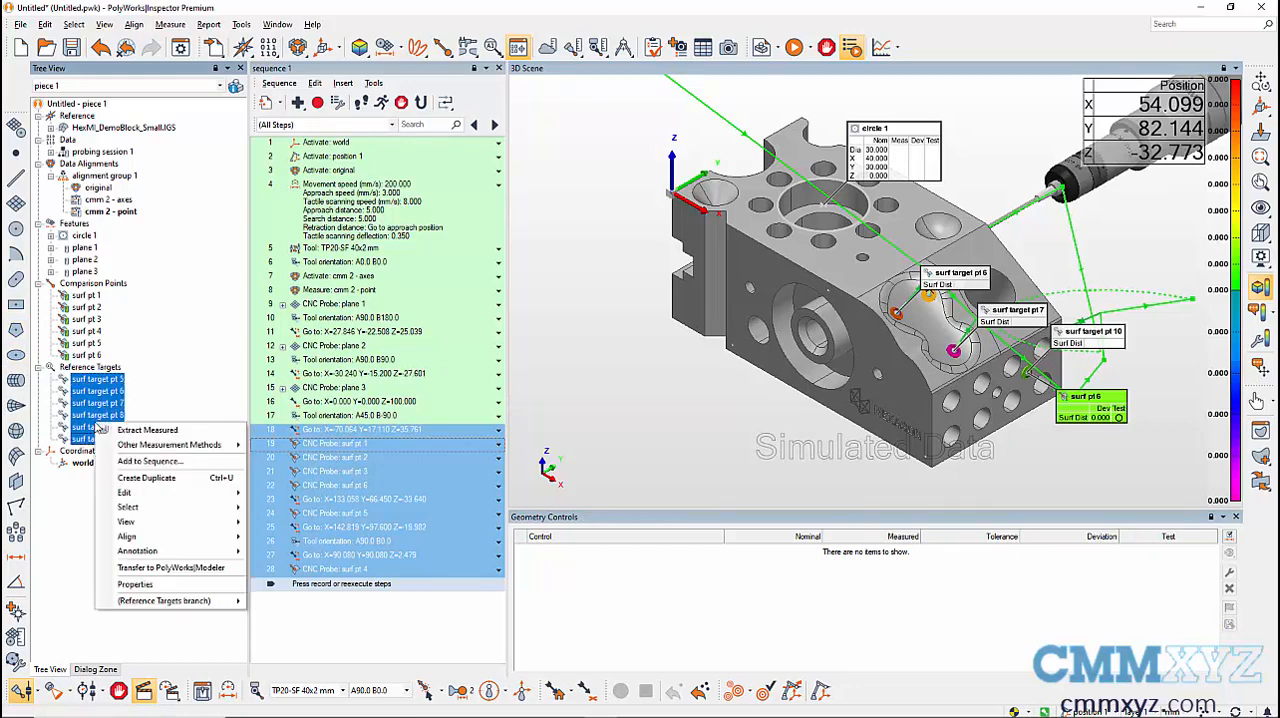
mouse_move(148, 428)
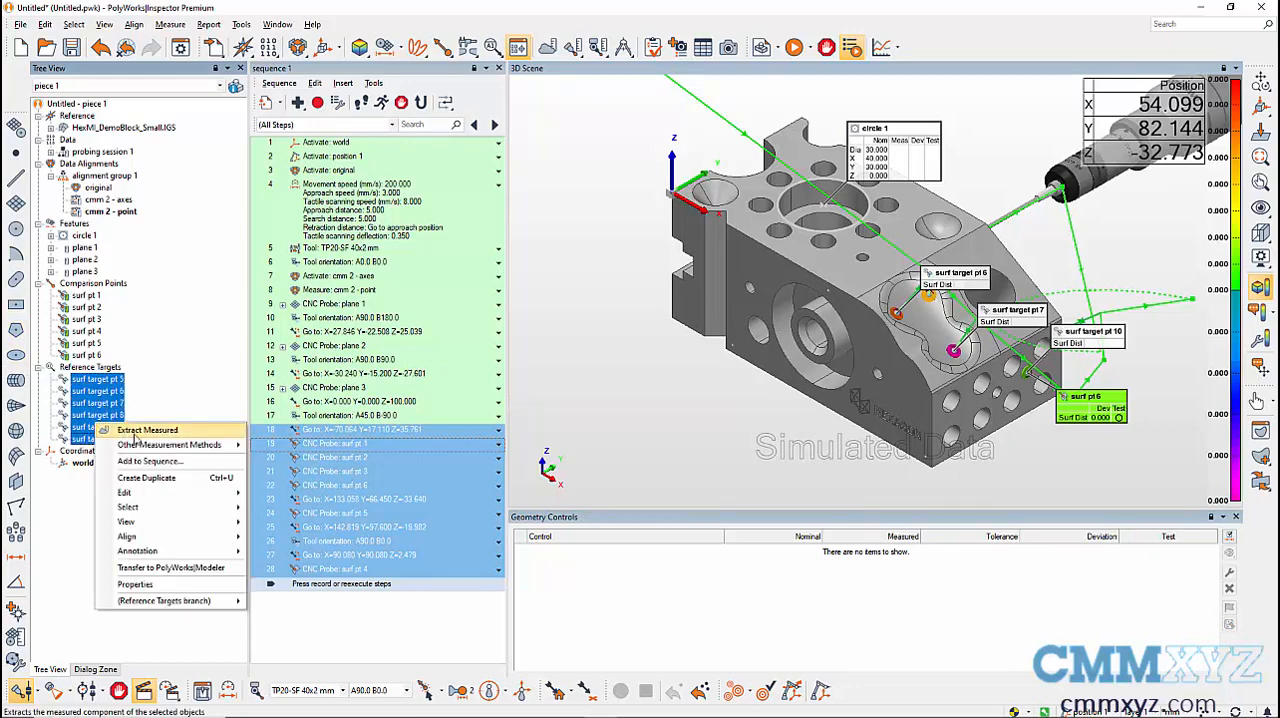
Extract the measured components of the reference target points.
click(146, 430)
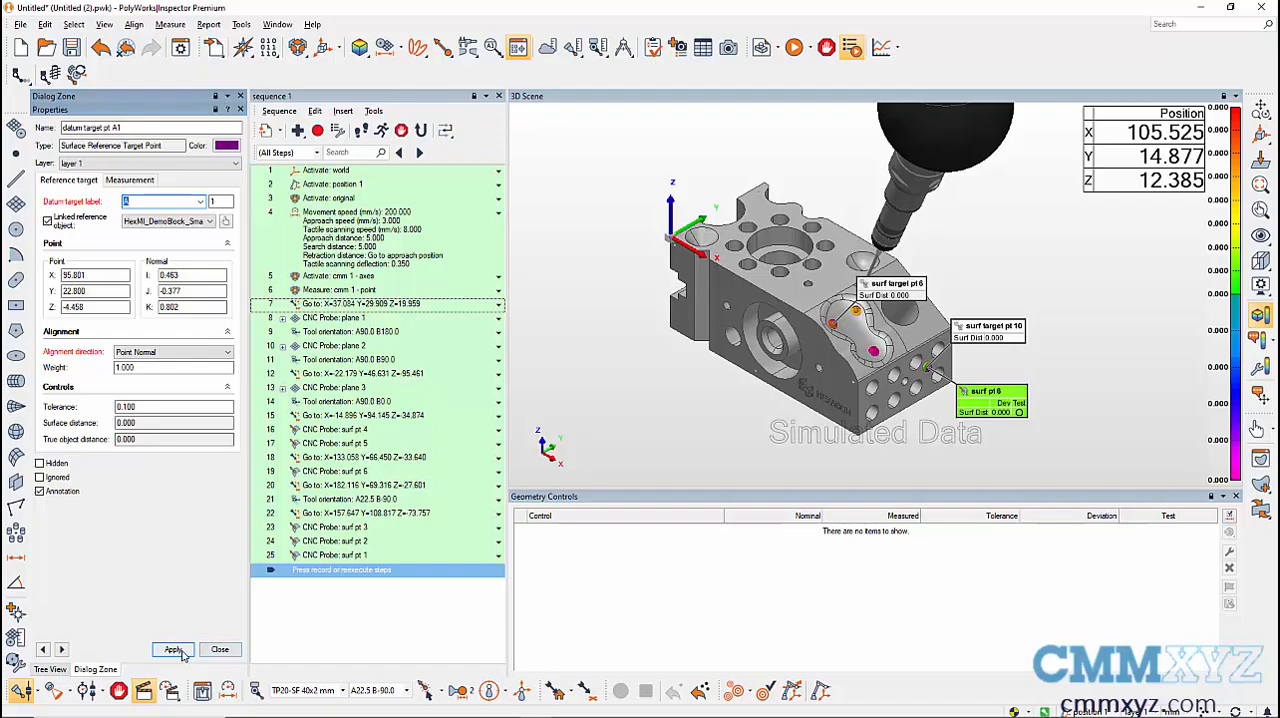
Apply datum target labels A1–C1 and begin a datum reference frame alignment.
click(172, 648)
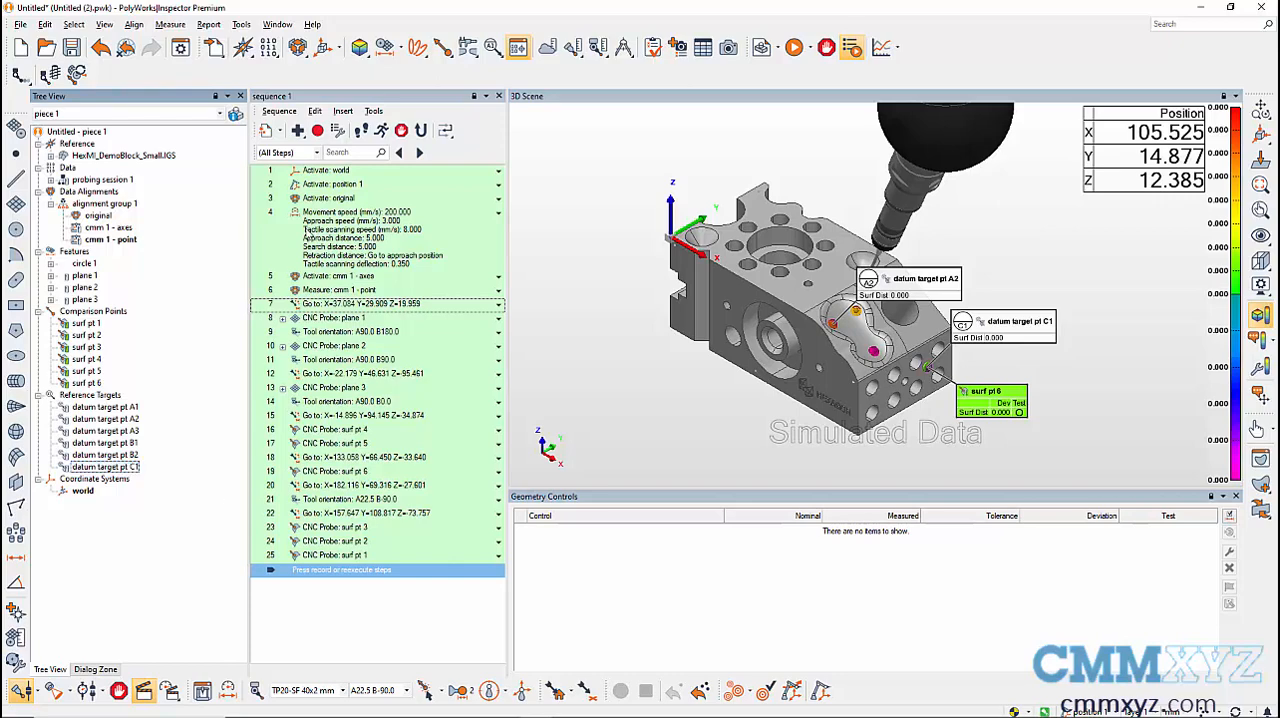
click(298, 48)
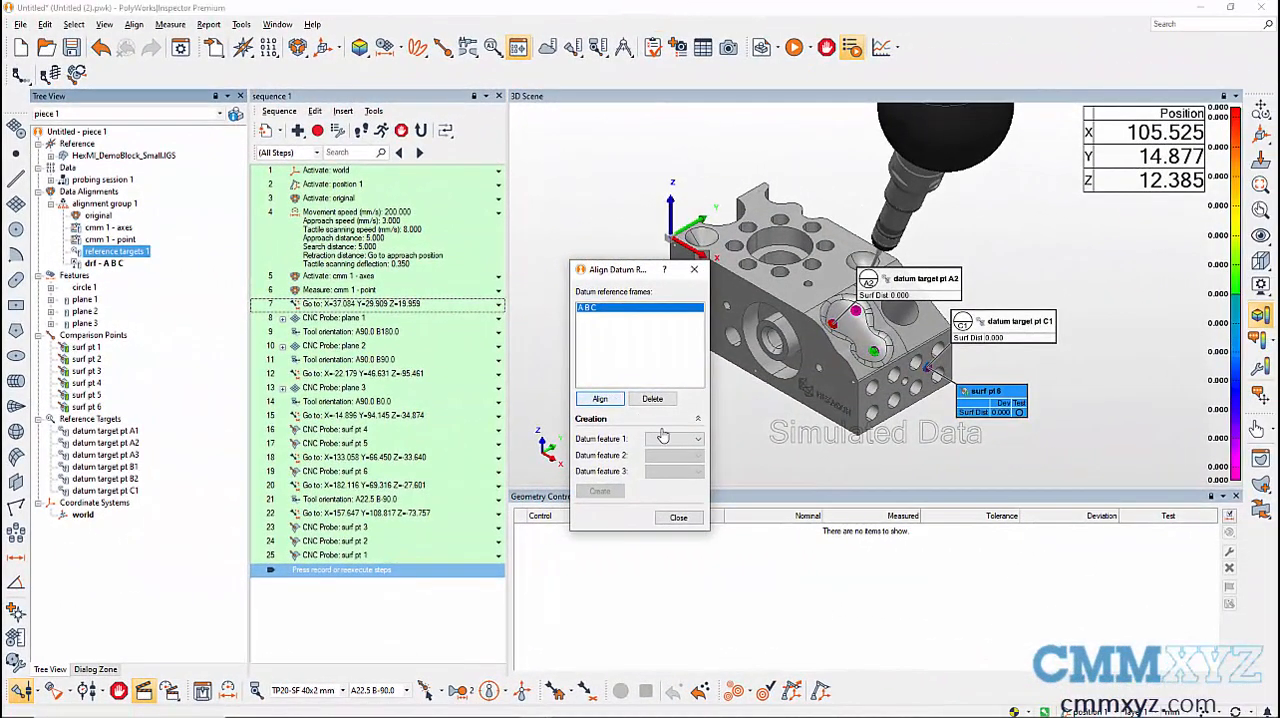
Align to the A|B|C datum reference frame and close the alignment dialog.
click(678, 516)
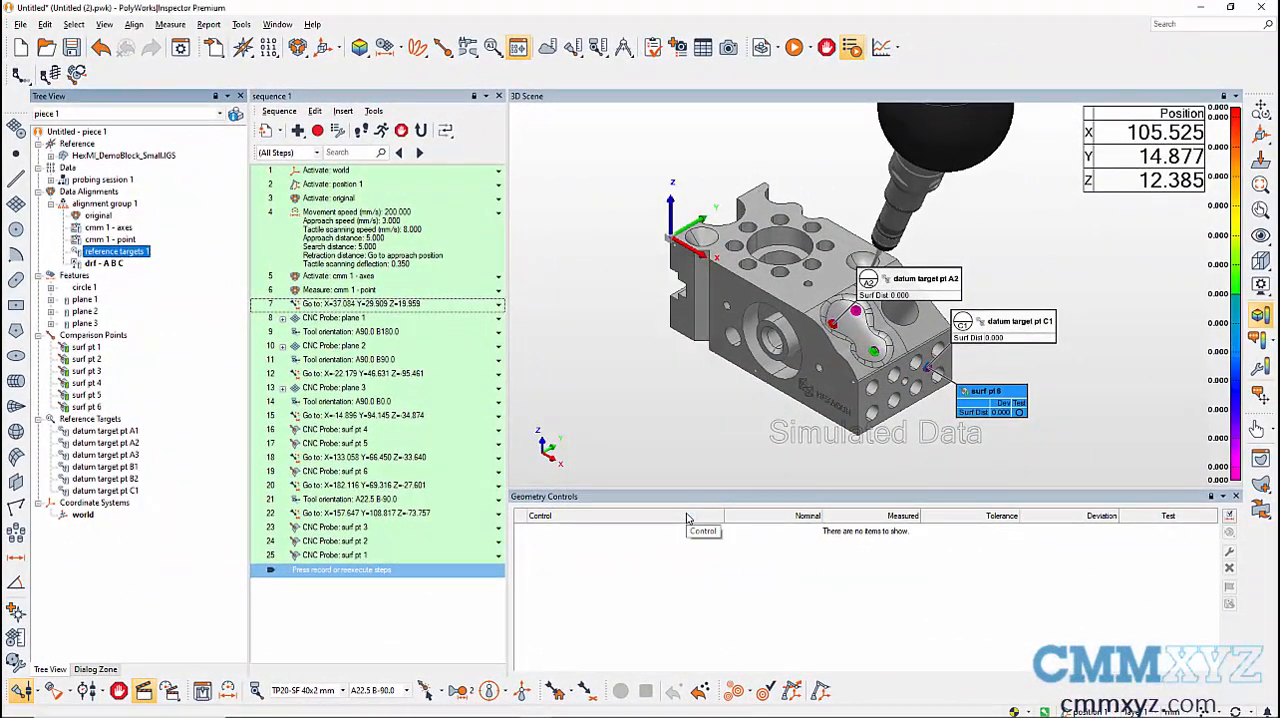